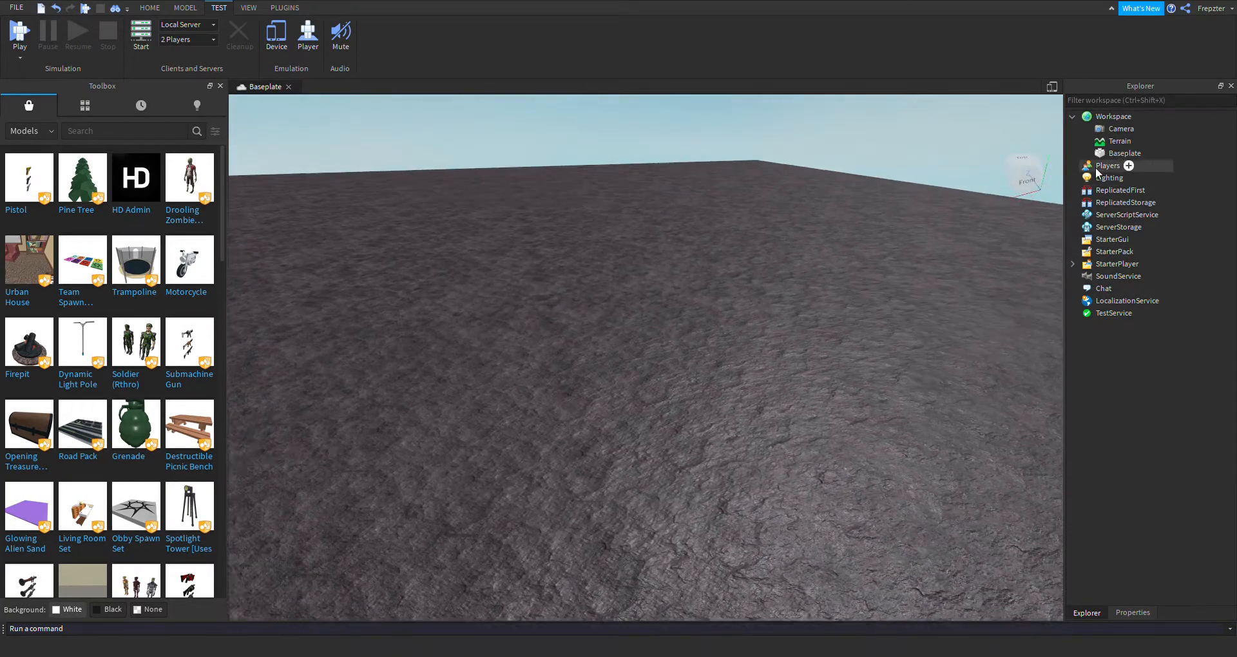
Insert a Seat under Workspace (after trying and removing a VehicleSeat) and name it ActionSeat.
{"action": "left_click", "coordinate": [1113, 116]}
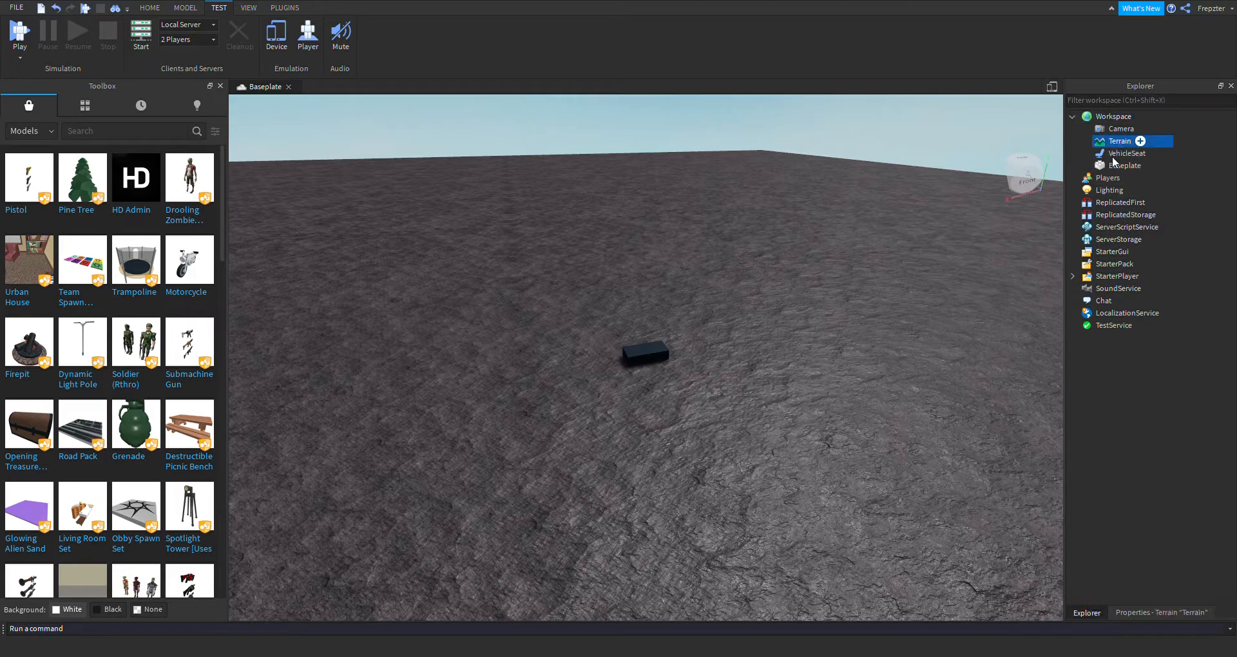
{"action": "left_click", "coordinate": [1124, 166]}
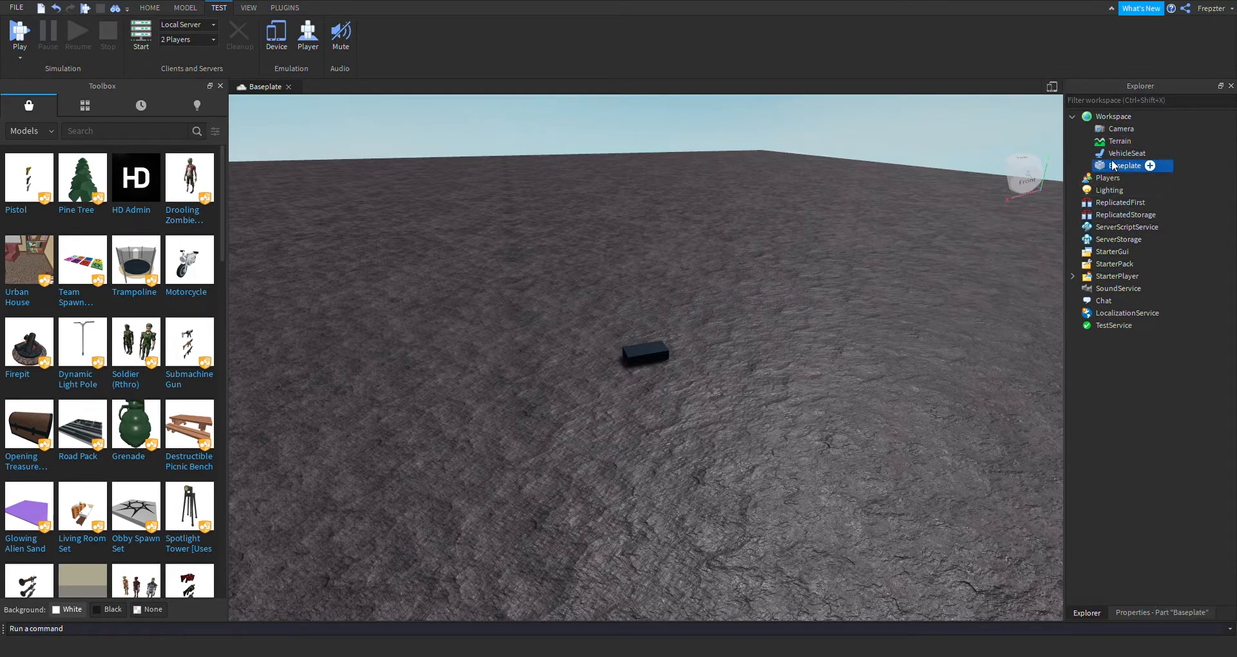
{"action": "left_click", "coordinate": [1112, 116]}
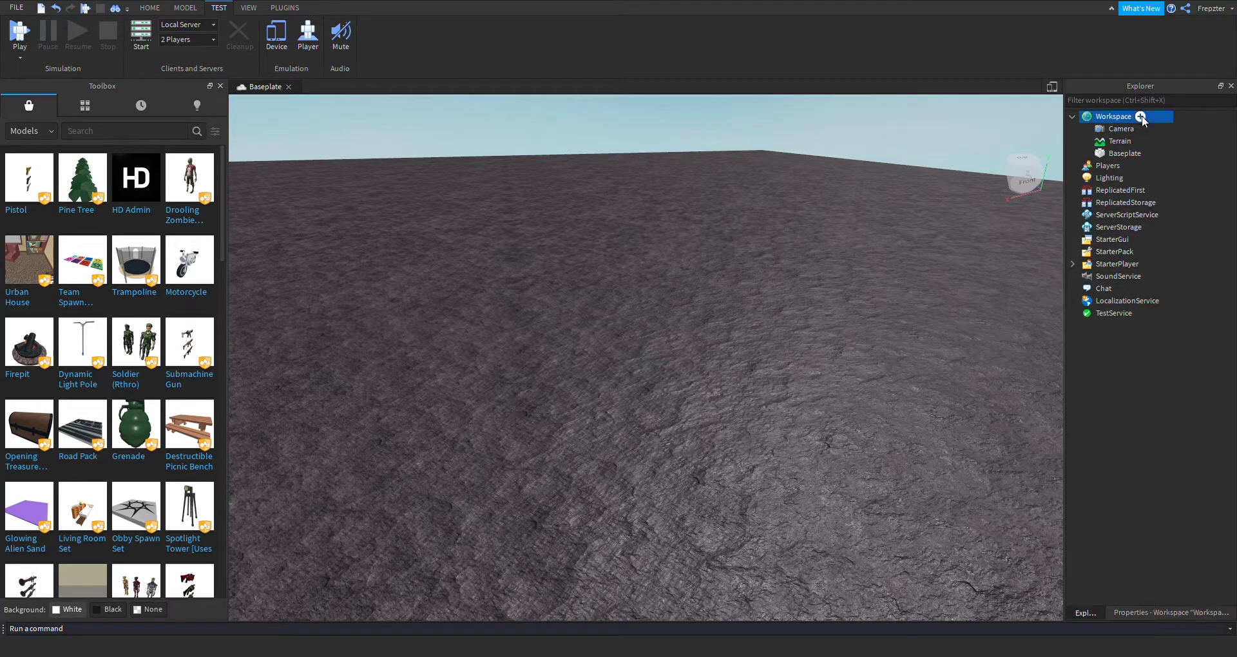
{"action": "left_click", "coordinate": [1142, 116]}
{"action": "type", "text": "ActionSeat"}
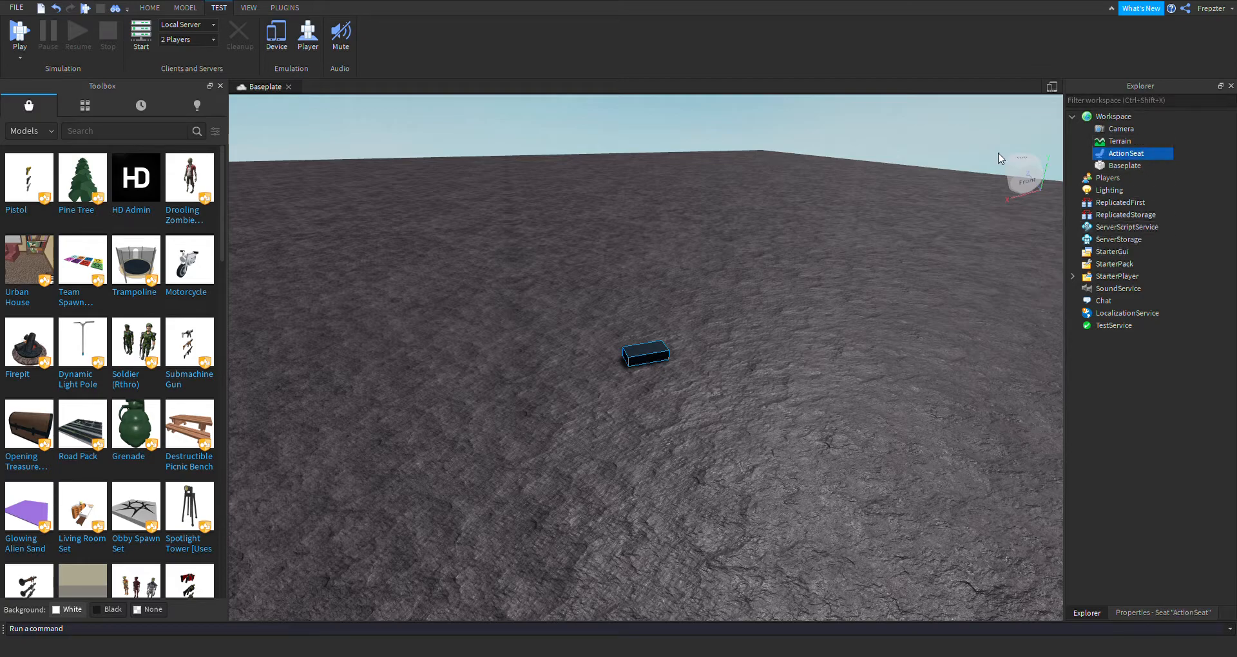
Add a ProximityPrompt to ActionSeat with ObjectText Sit, MaxActivationDistance 25 and HoldDuration 0.2.
{"action": "left_click", "coordinate": [1084, 153]}
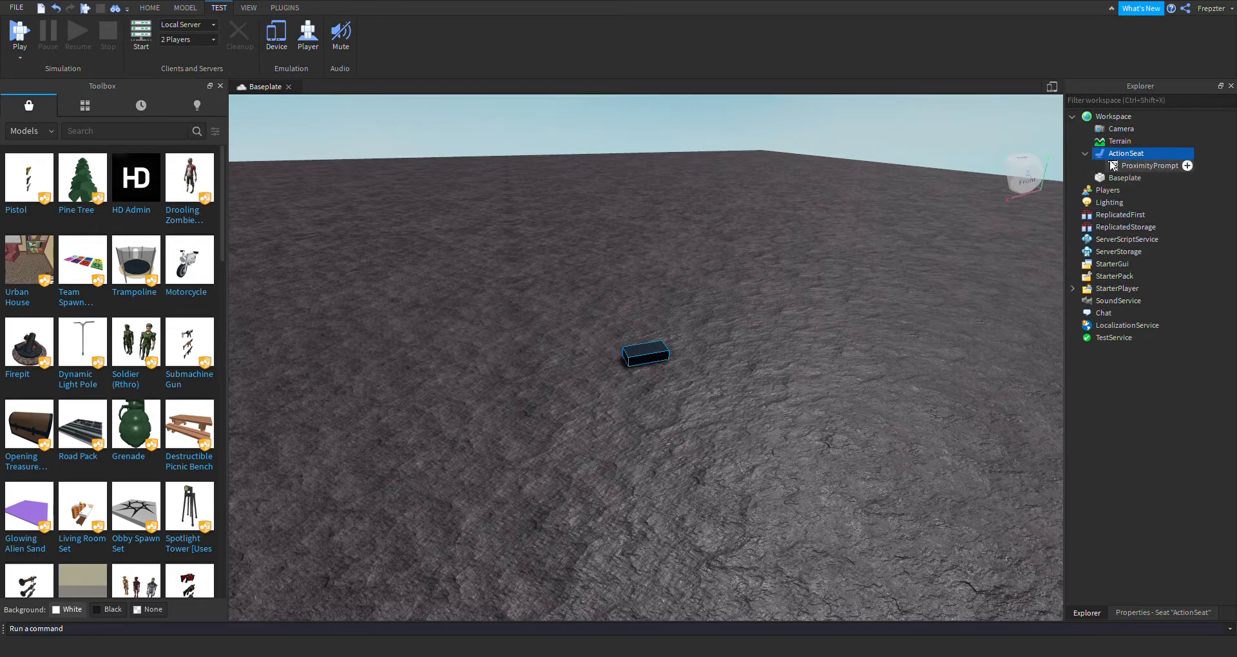
{"action": "left_click", "coordinate": [1147, 165]}
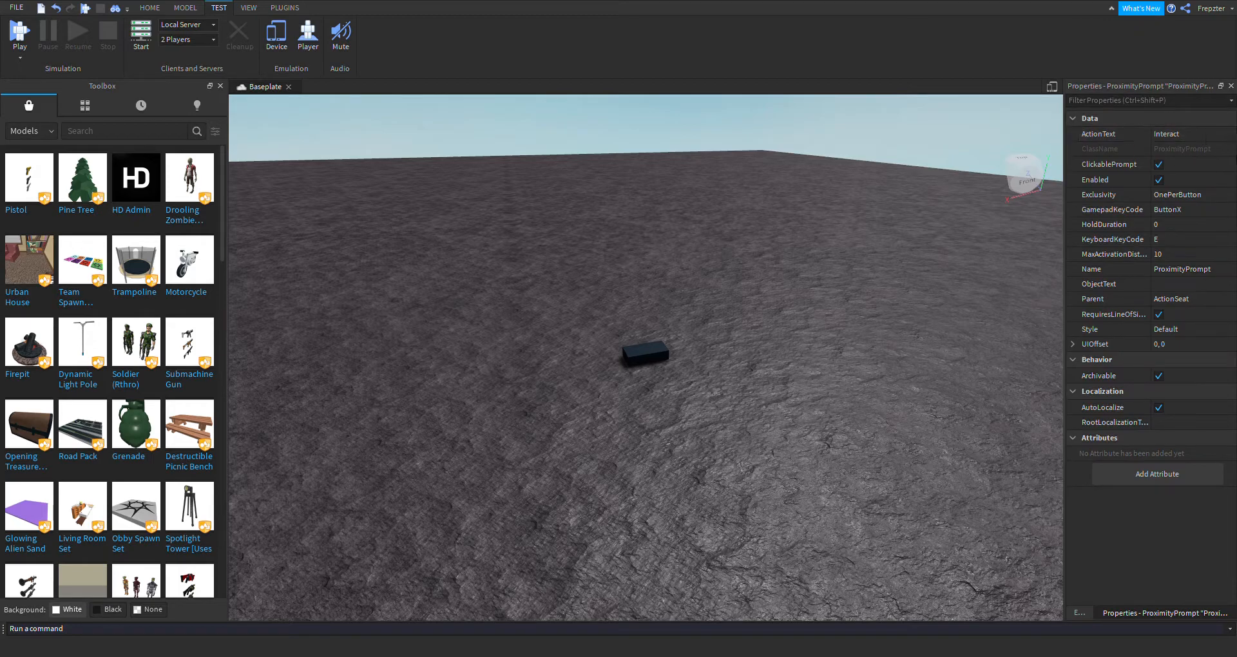
{"action": "left_click", "coordinate": [1112, 284]}
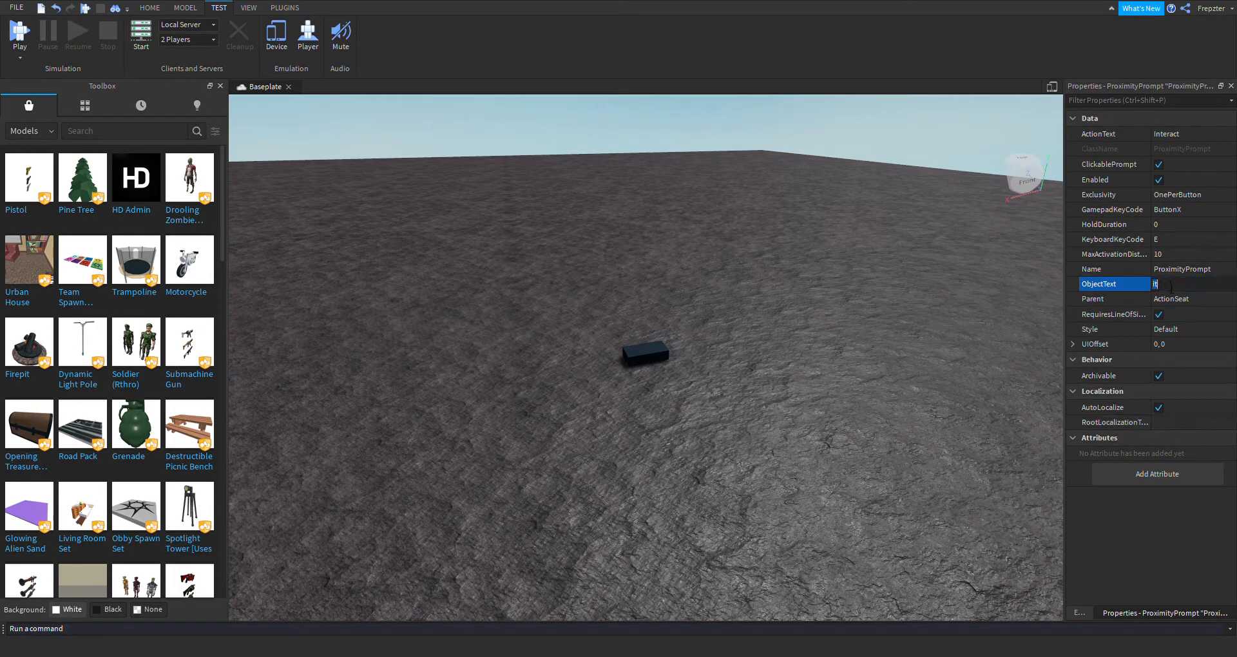
{"action": "left_click", "coordinate": [1112, 254]}
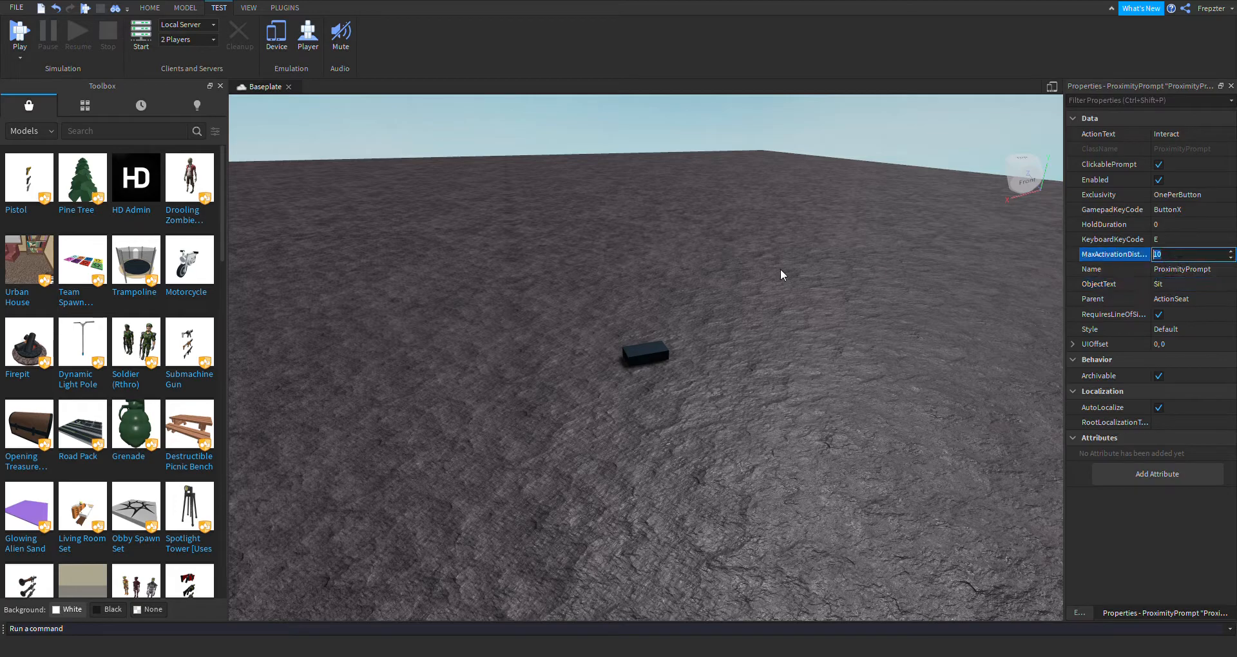
{"action": "type", "text": "25"}
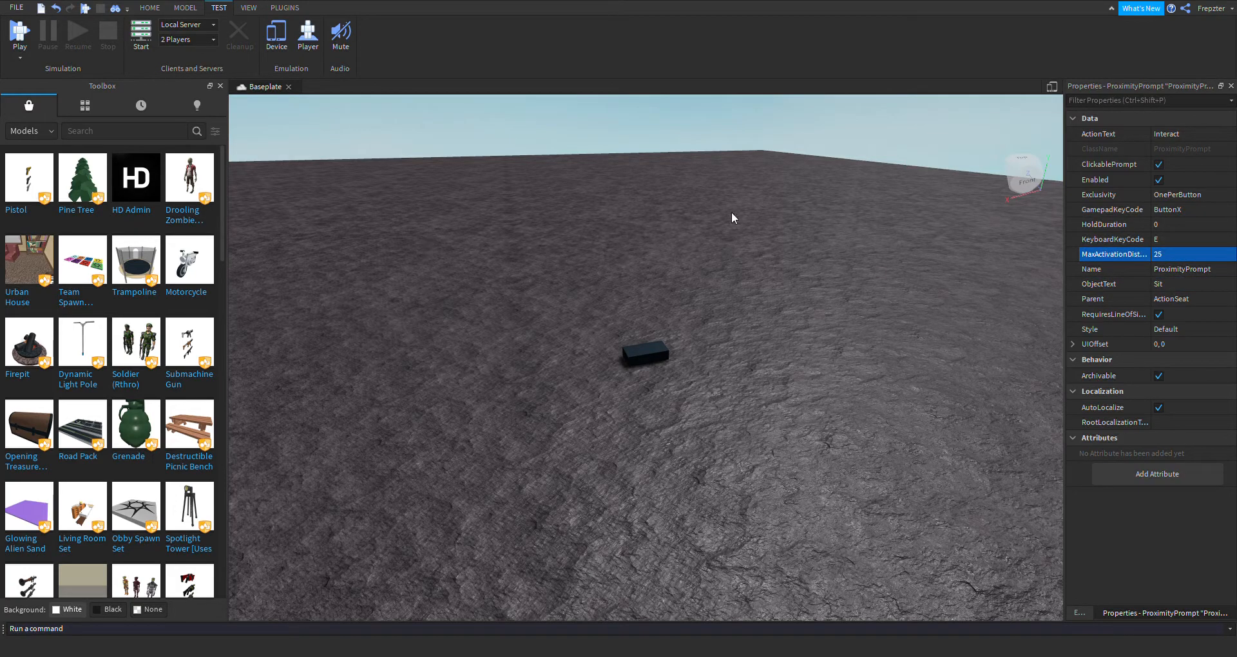
{"action": "left_click", "coordinate": [1112, 209]}
{"action": "type", "text": ".2"}
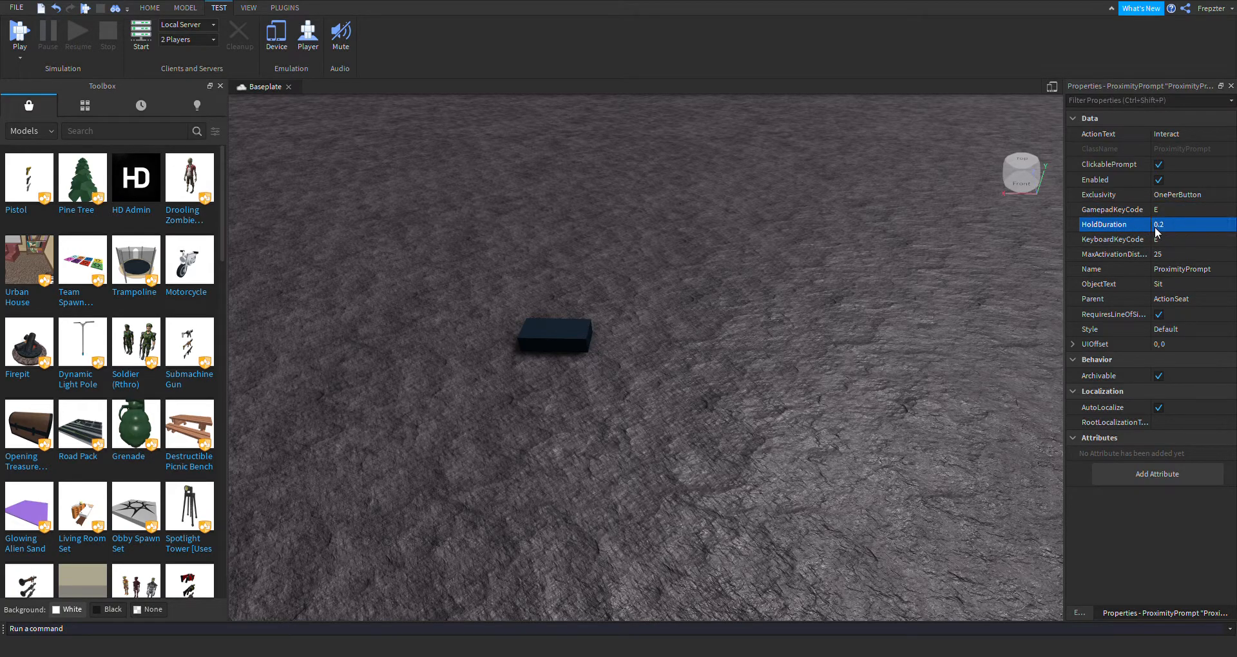
{"action": "mouse_move", "coordinate": [1196, 140]}
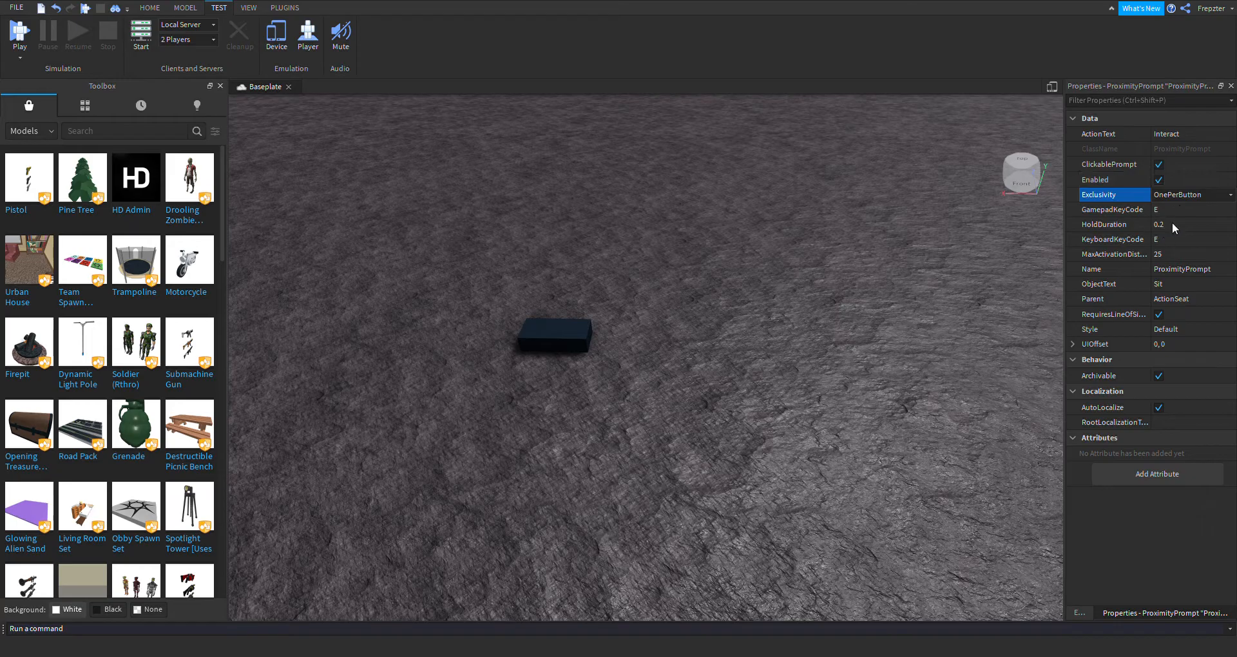
{"action": "left_click", "coordinate": [1189, 194]}
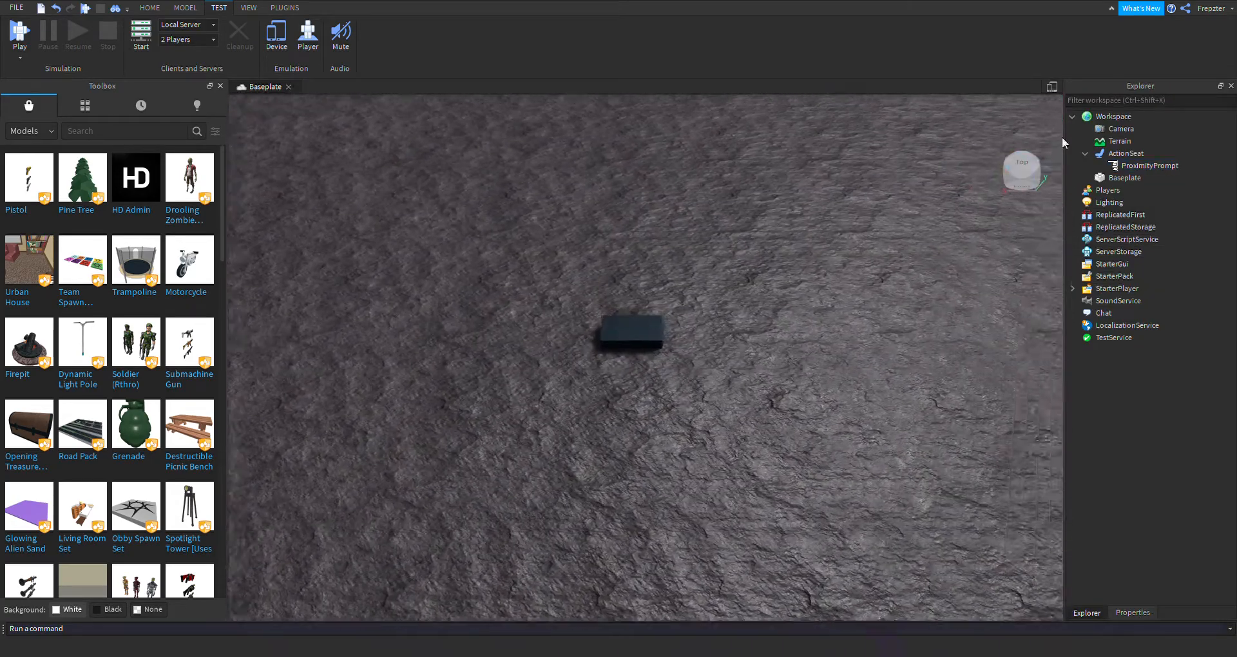
Rename the ProximityPrompt to Interact and insert a Script inside it.
{"action": "left_click", "coordinate": [1148, 166]}
{"action": "type", "text": "Interact"}
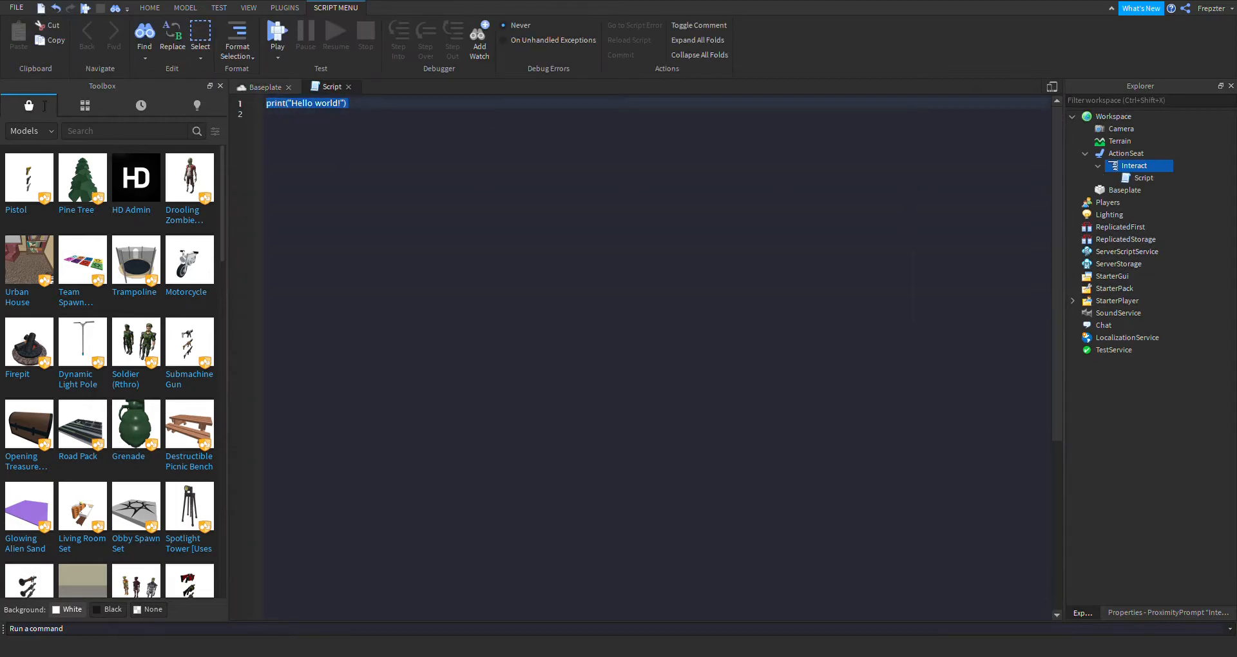
{"action": "mouse_move", "coordinate": [596, 250]}
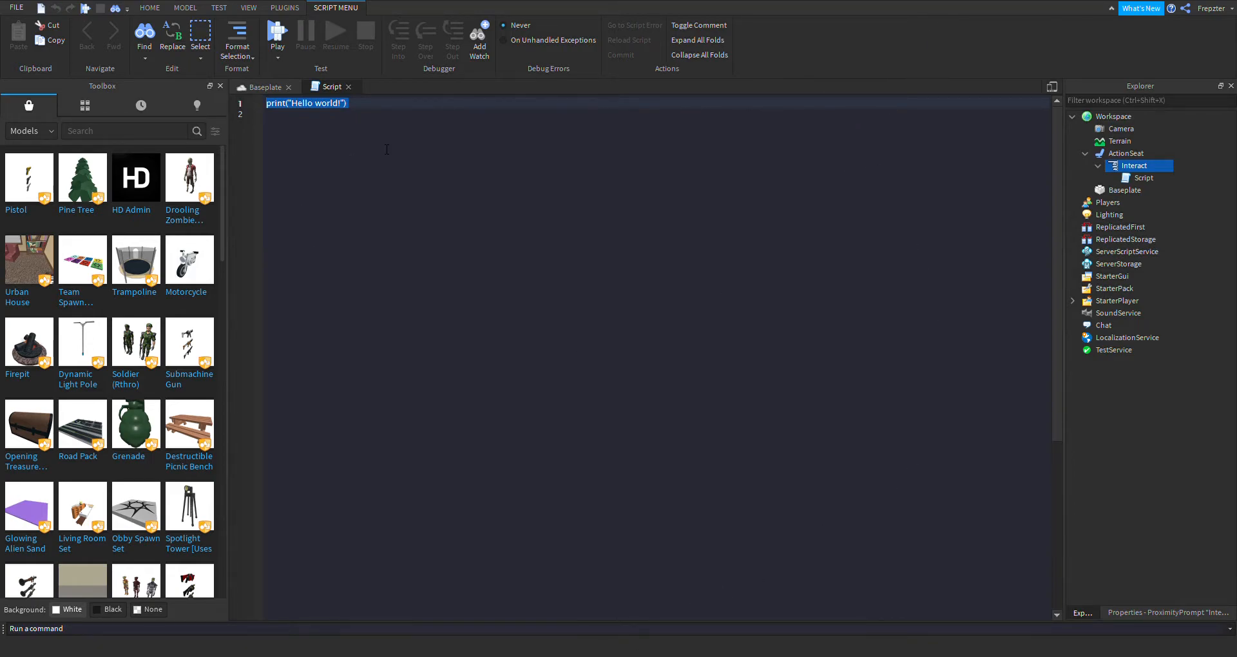
Write a Triggered handler: script.Parent.Parent:Sit(plr.Character.Humanoid) to seat the triggering player.
{"action": "type", "text": "script.p"}
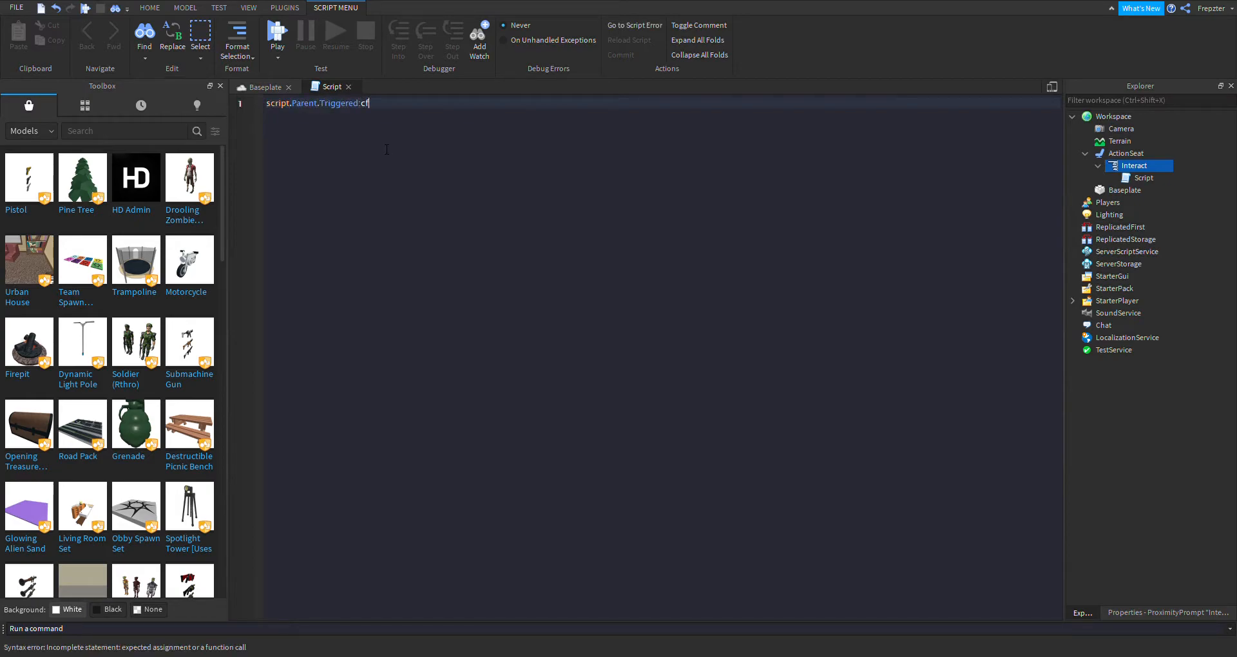
{"action": "type", "text": "onnect(function("}
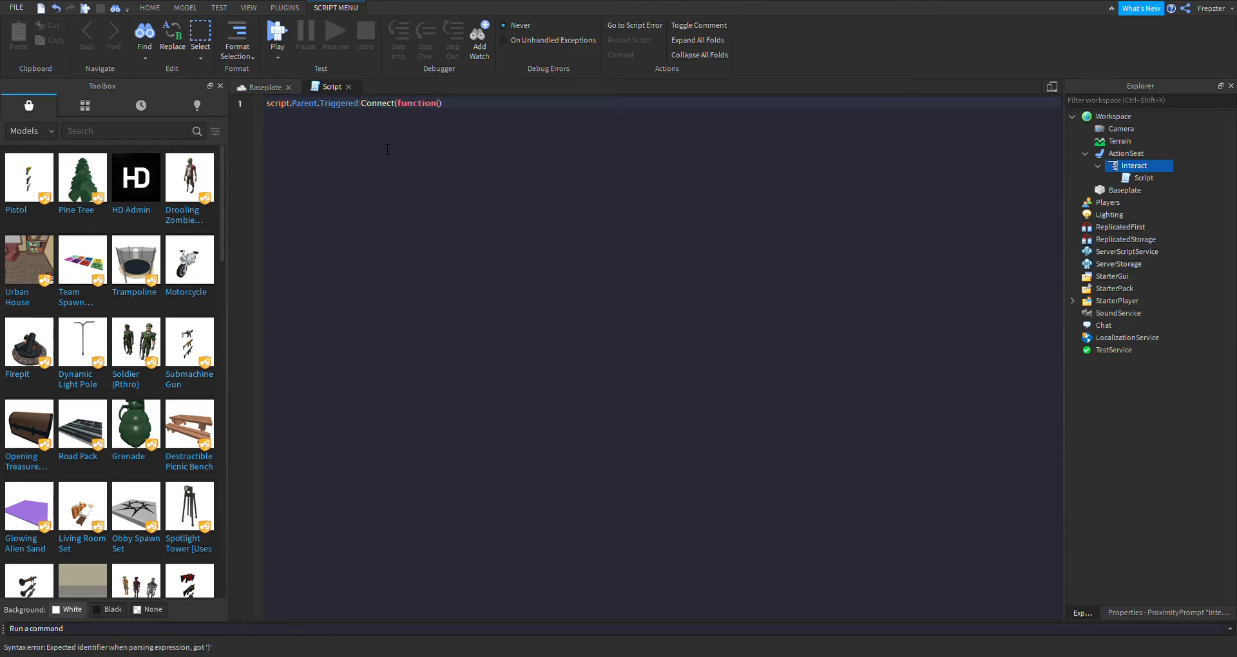
{"action": "type", "text": "plr"}
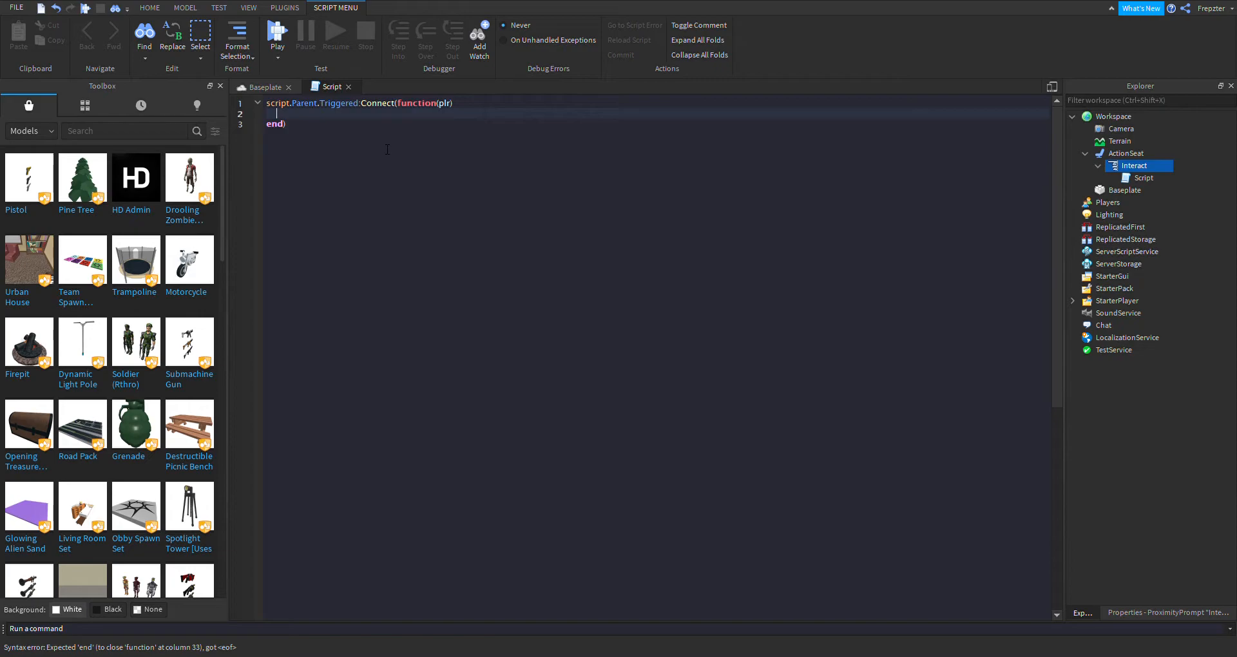
{"action": "type", "text": "script.Parent."}
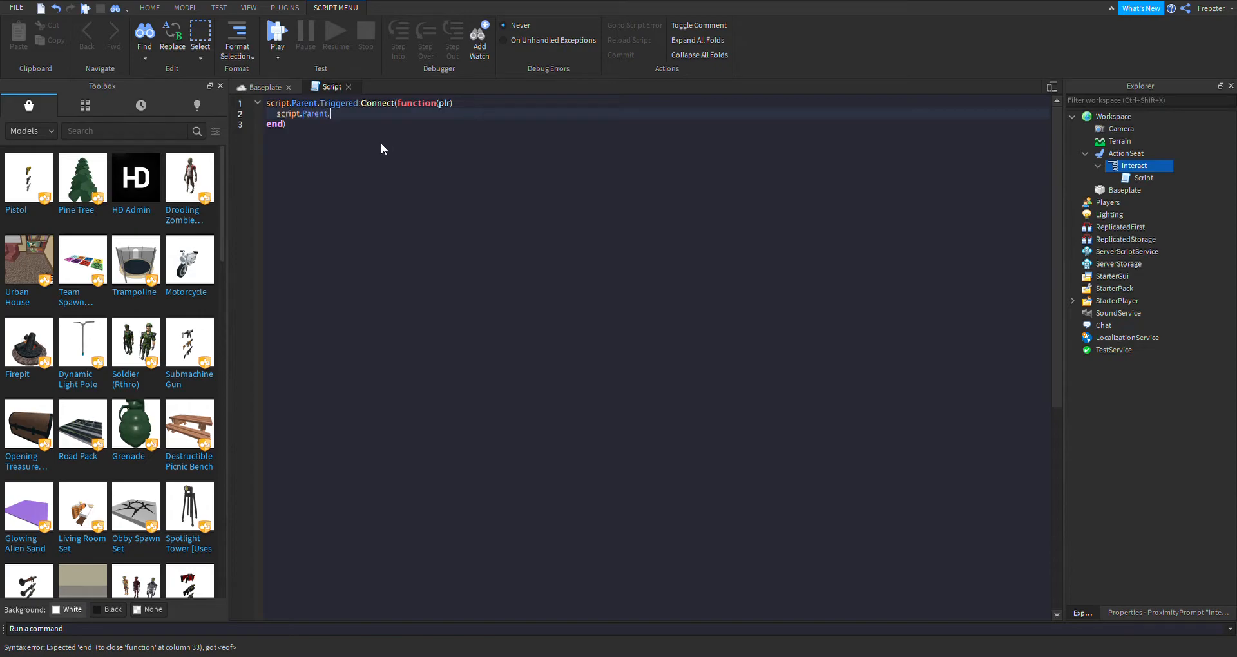
{"action": "type", "text": "Parent:Sit(plr"}
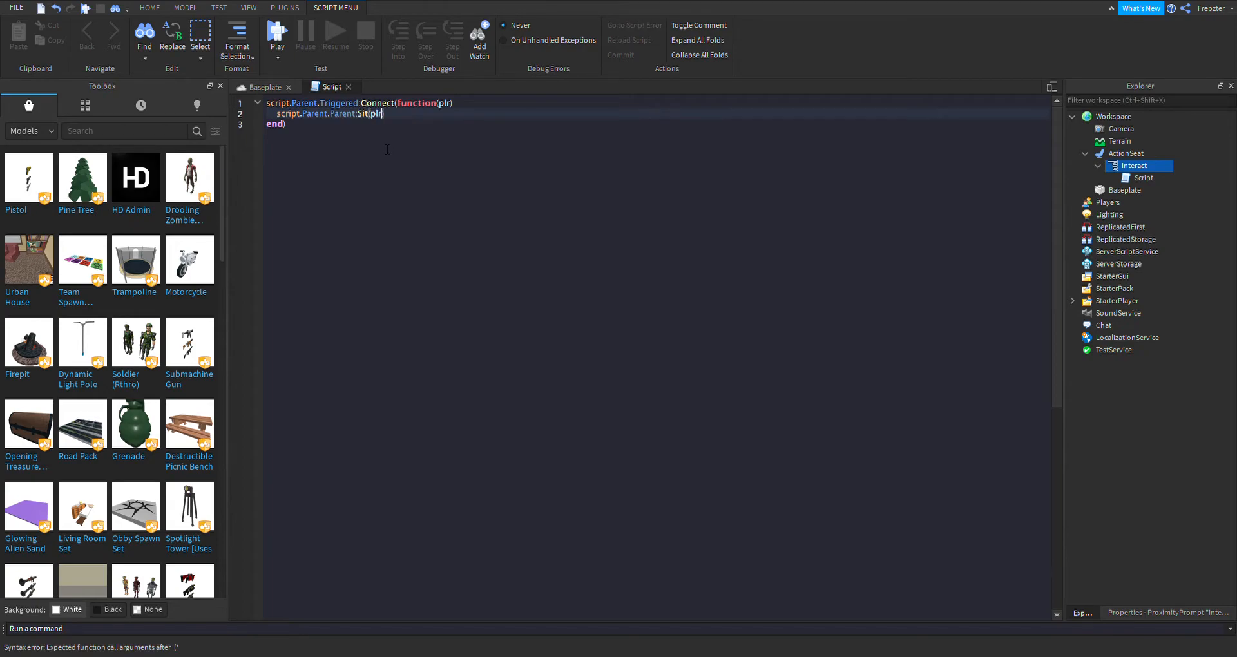
{"action": "type", "text": ".Character.H"}
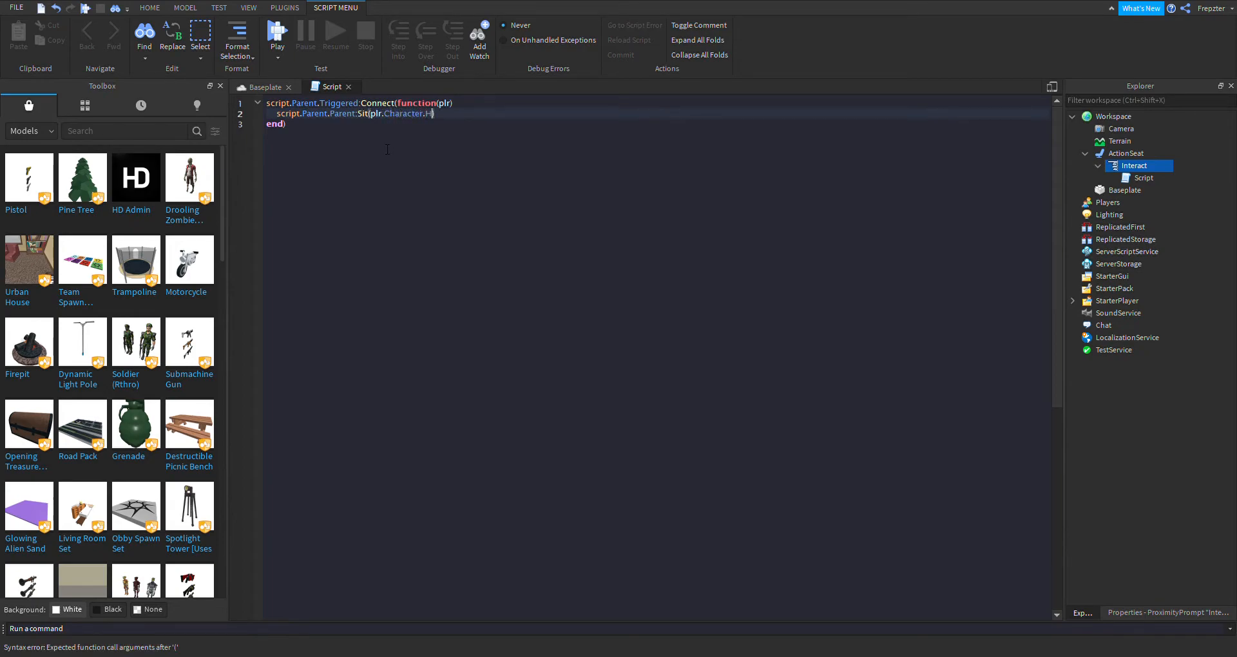
{"action": "type", "text": "umanoid)"}
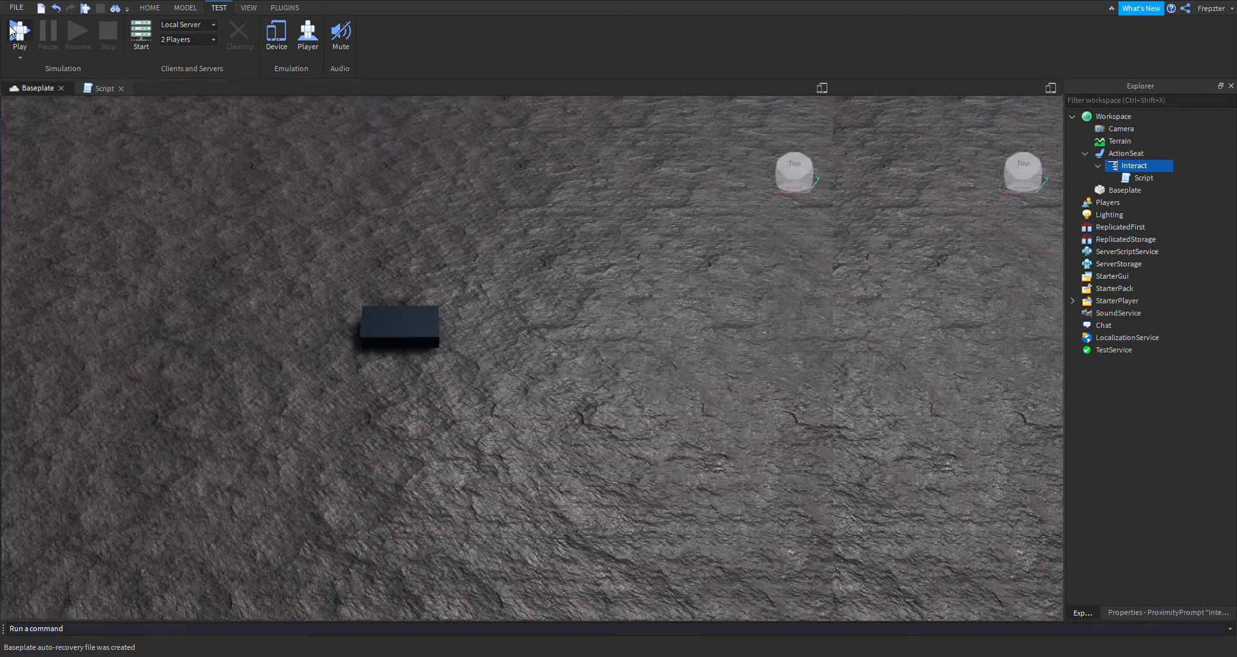
Launch a play test with the avatar spawned on the baseplate near the seat.
{"action": "left_click", "coordinate": [20, 31]}
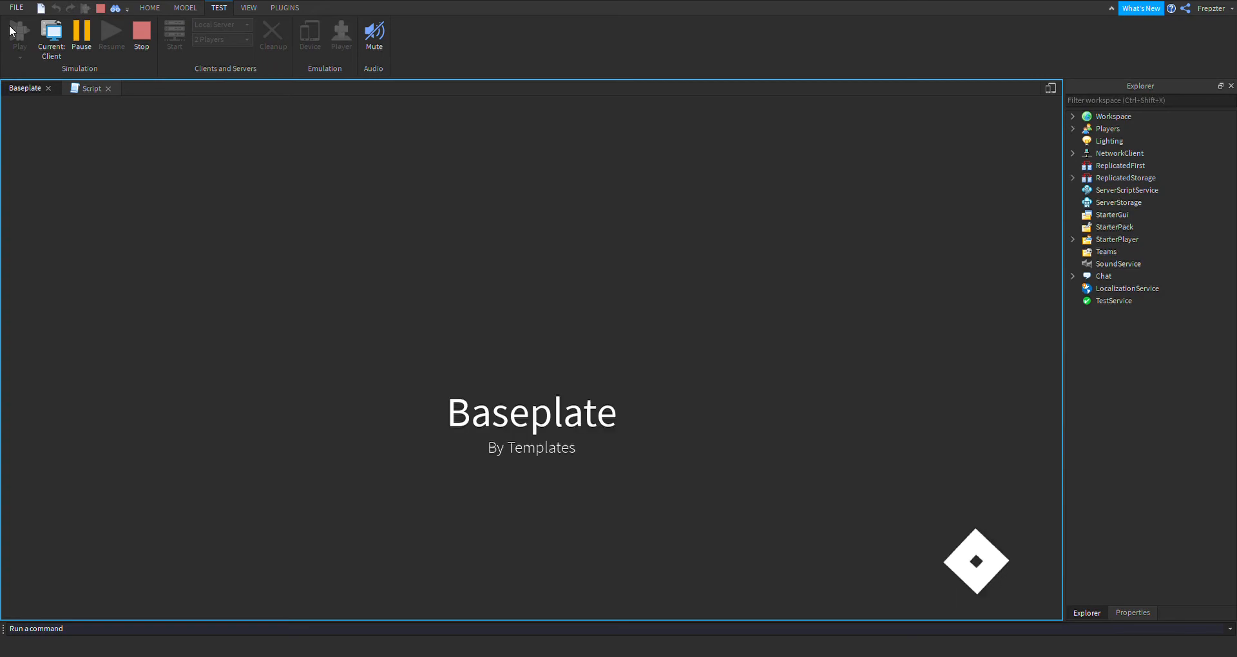
{"action": "left_click", "coordinate": [20, 35]}
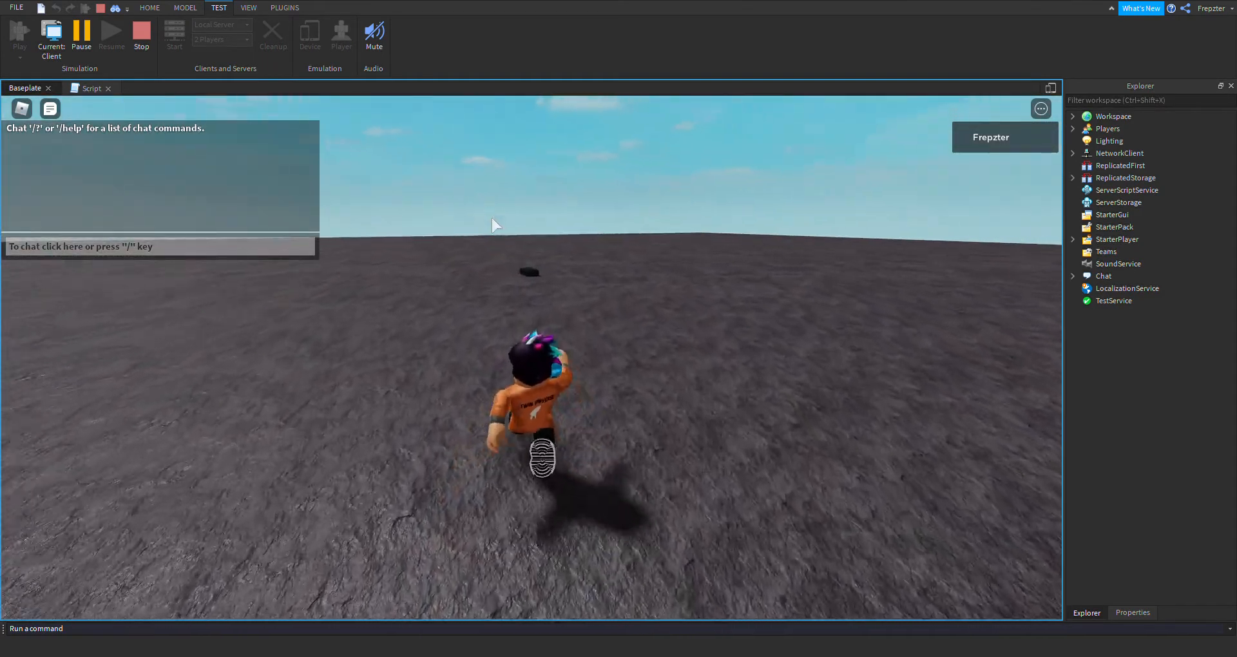